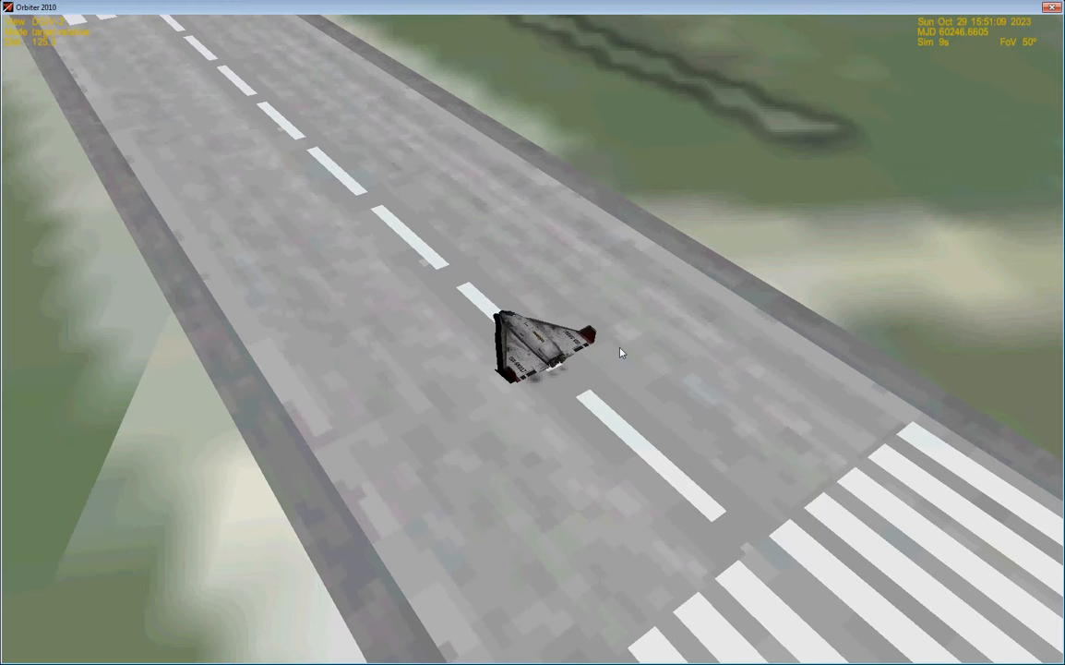
mouse_move(734, 389)
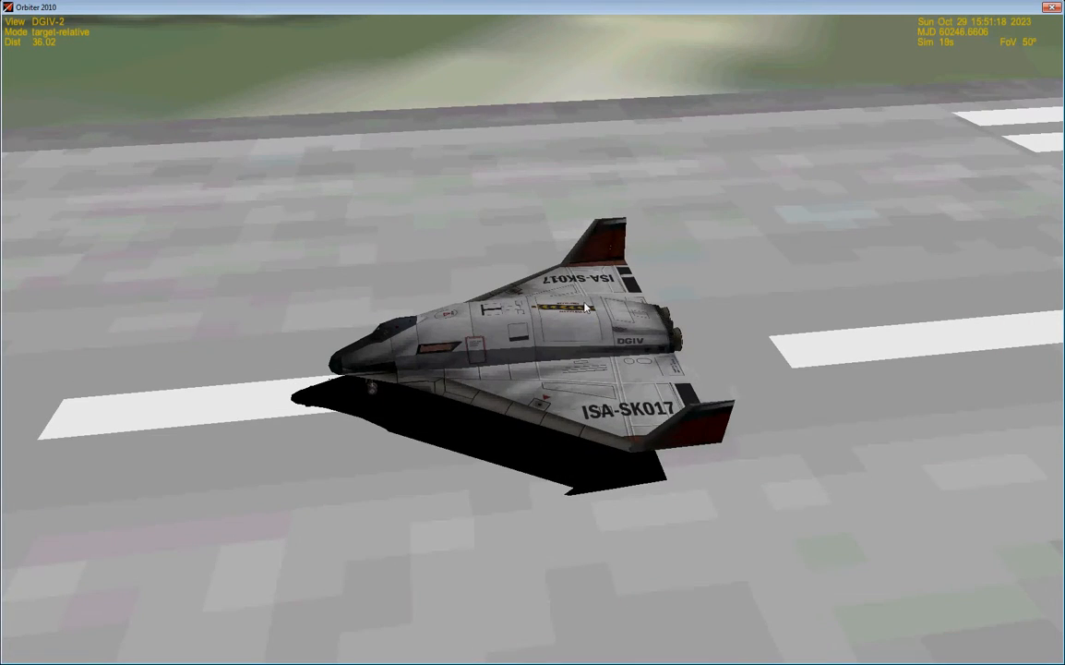
Step: Switch into the Delta Glider cockpit view with the HUD and panels
key("F1")
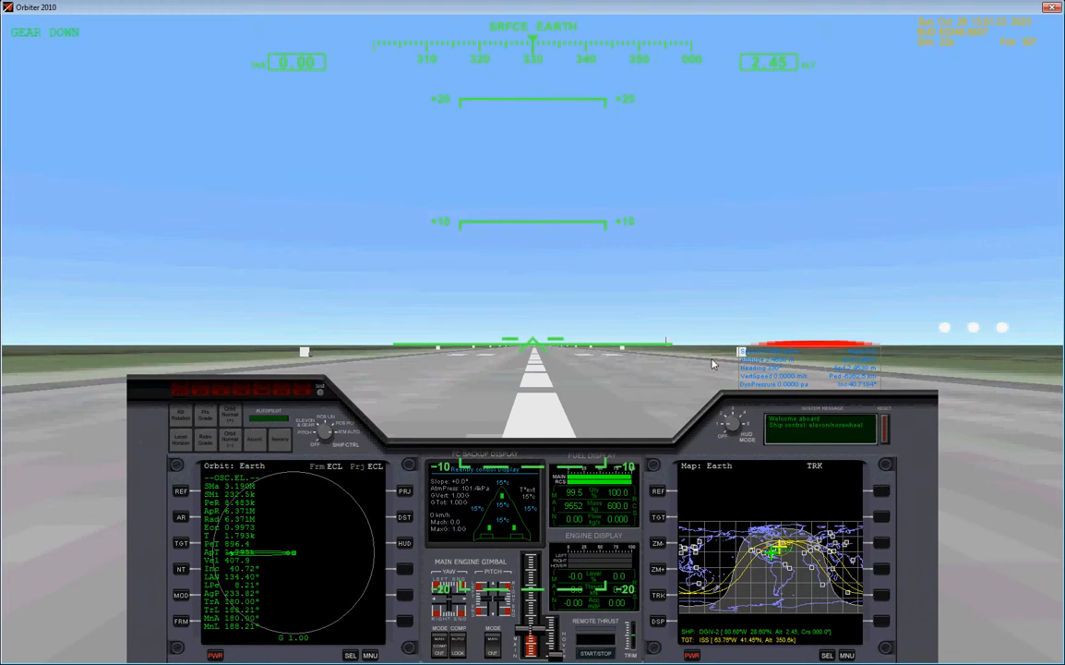
mouse_move(394, 351)
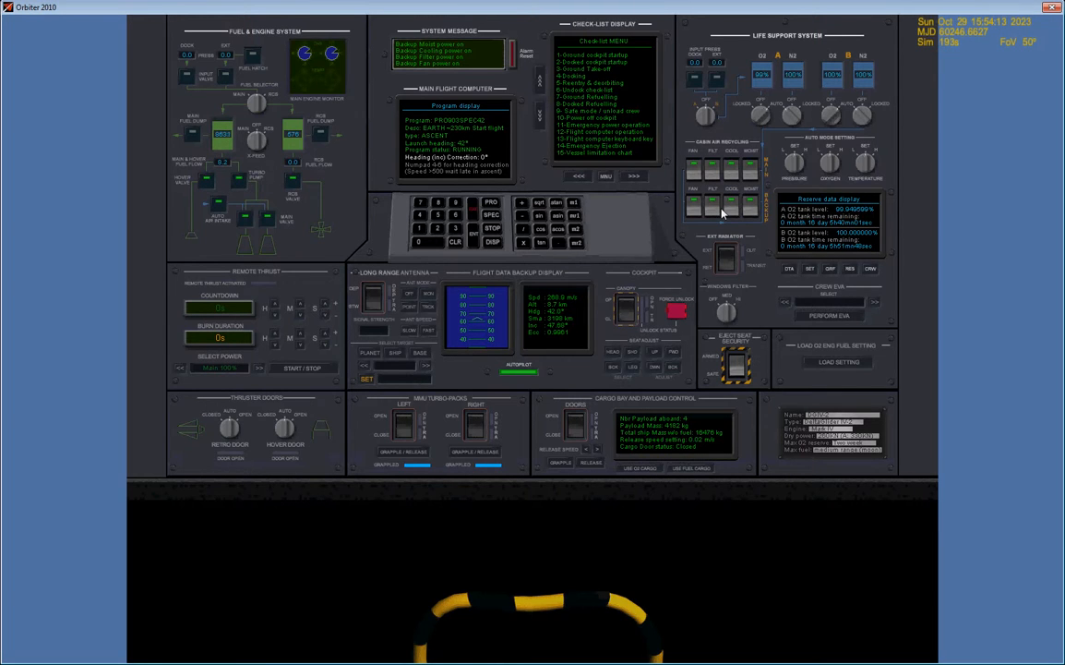
mouse_move(771, 267)
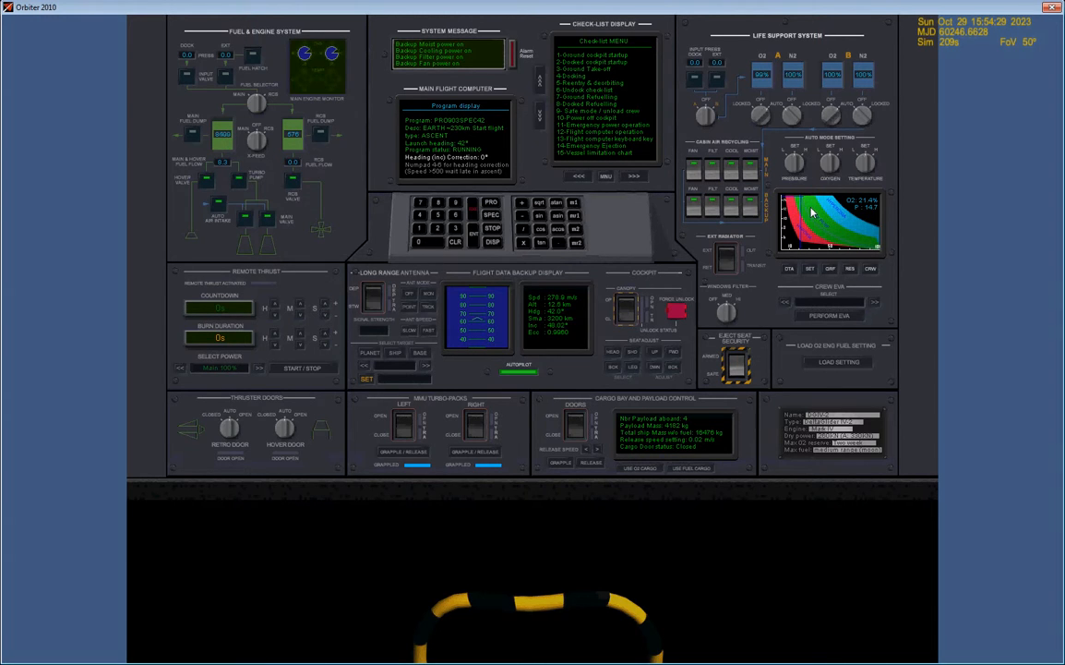
mouse_move(799, 161)
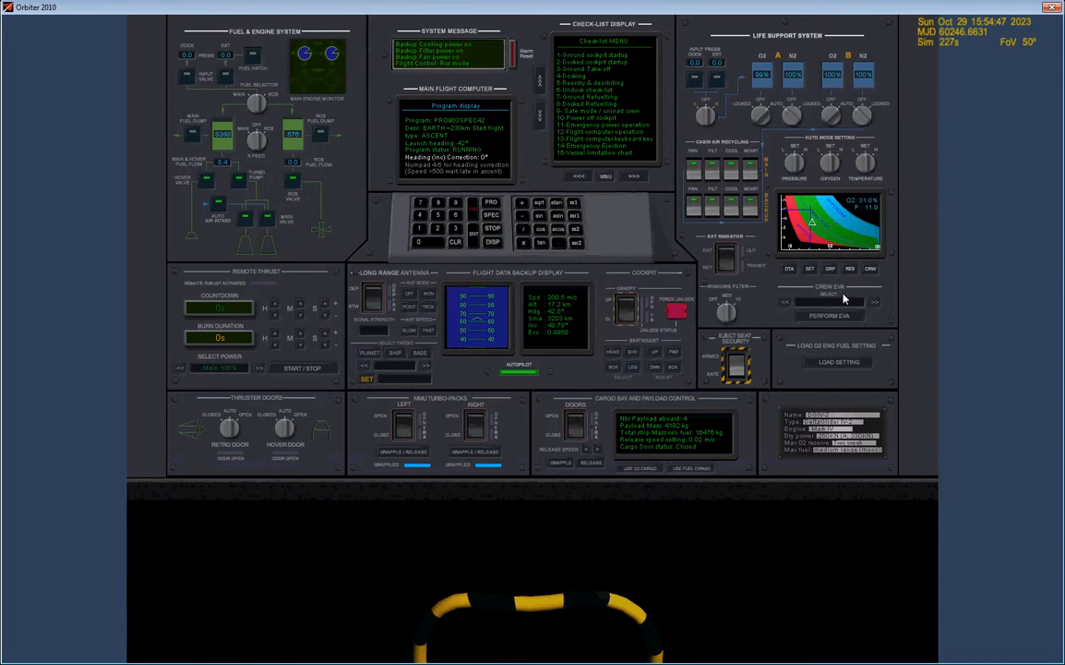
mouse_move(785, 277)
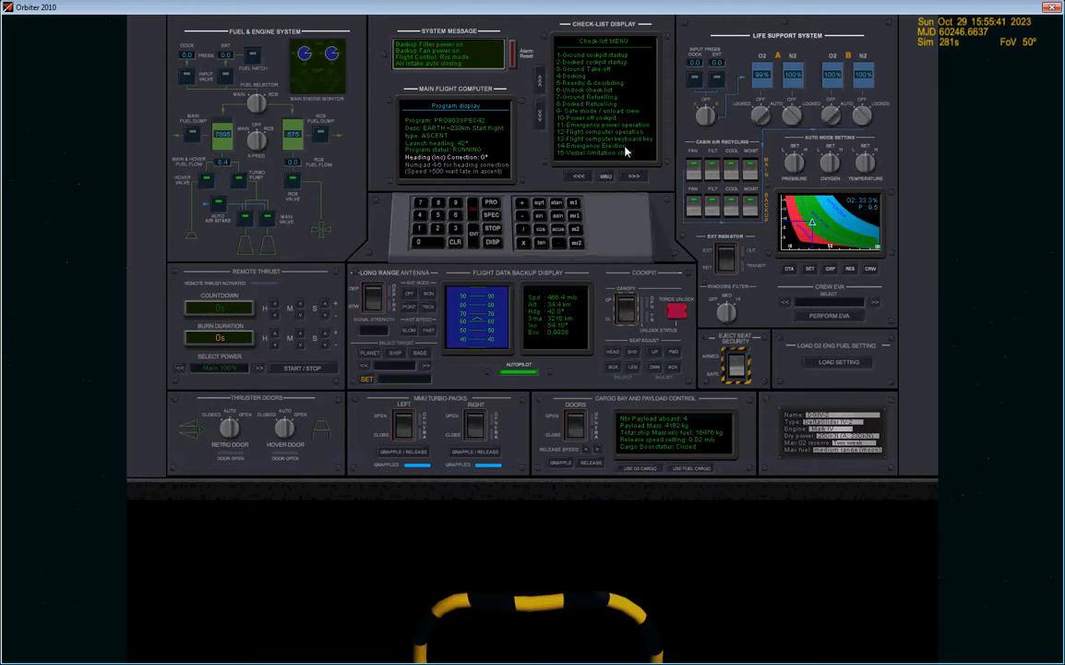
left_click(634, 176)
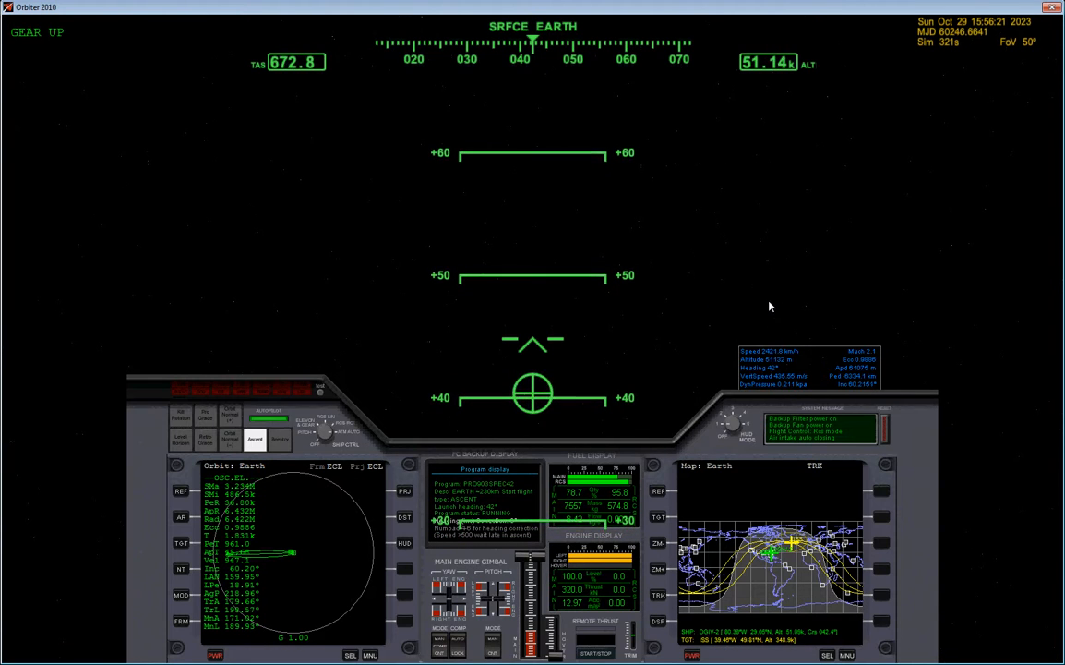
mouse_move(538, 443)
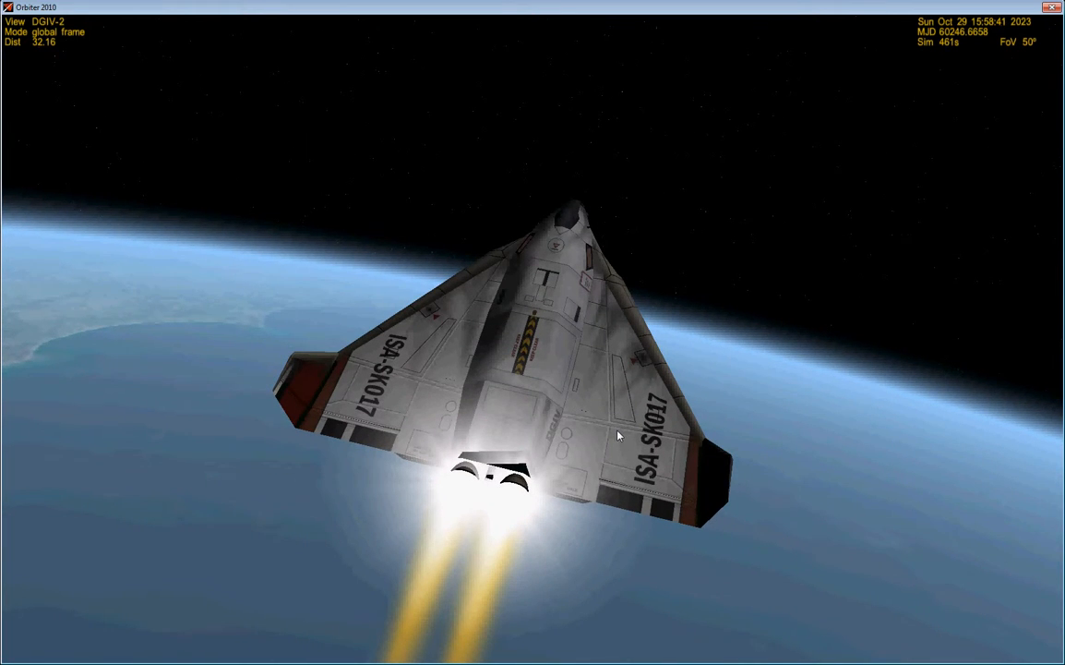
mouse_move(678, 290)
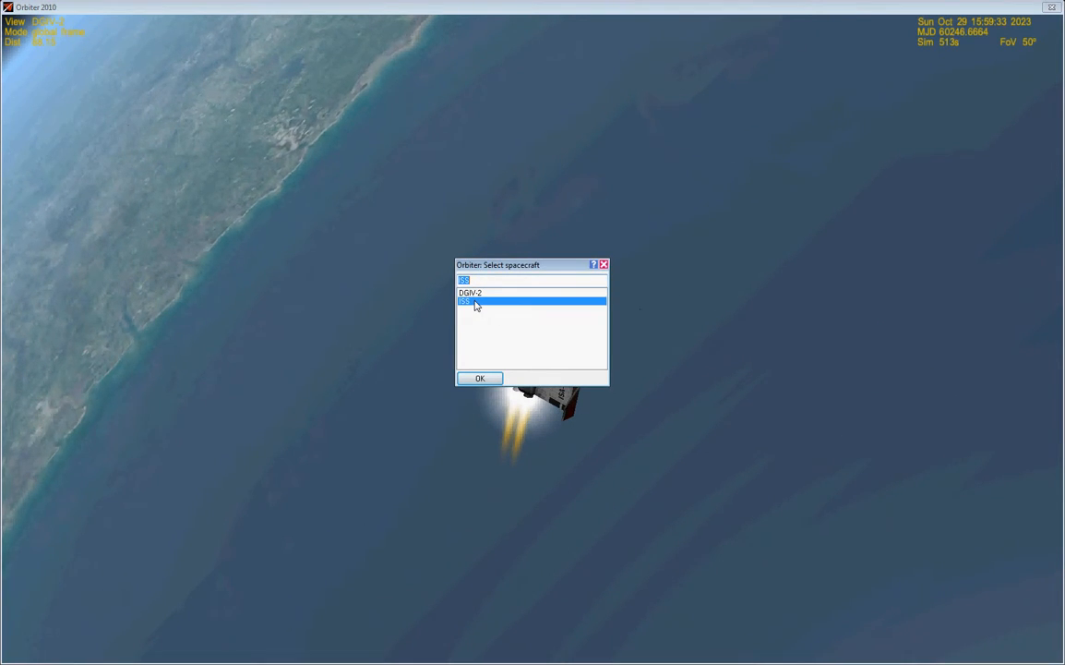
Step: Confirm the Select spacecraft dialog to make the ISS the focused vessel
left_click(479, 377)
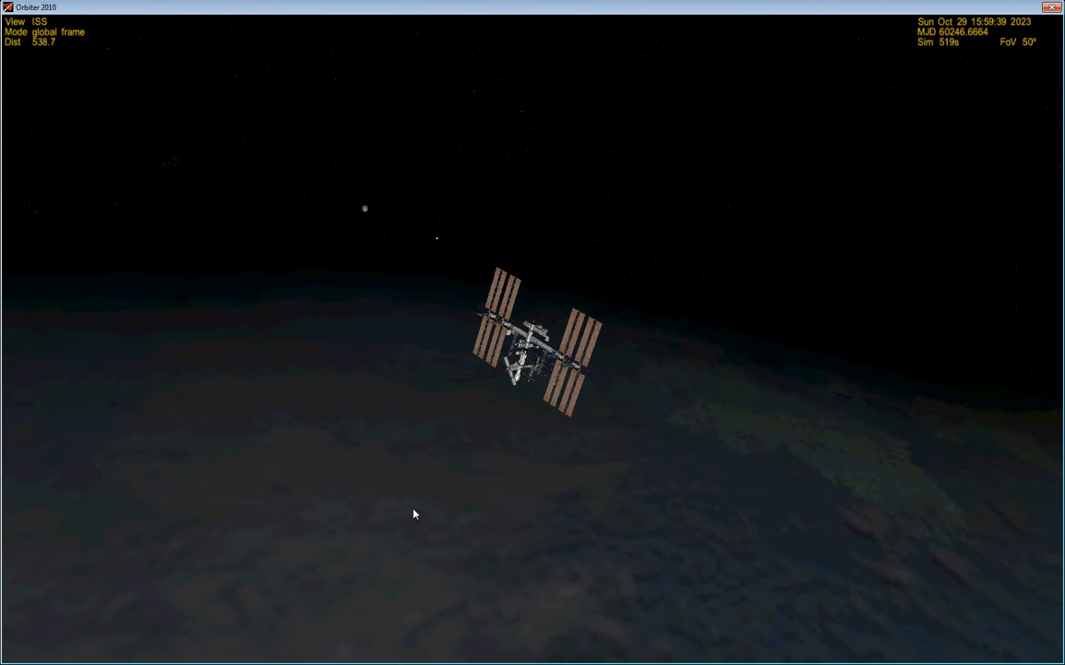
mouse_move(93, 261)
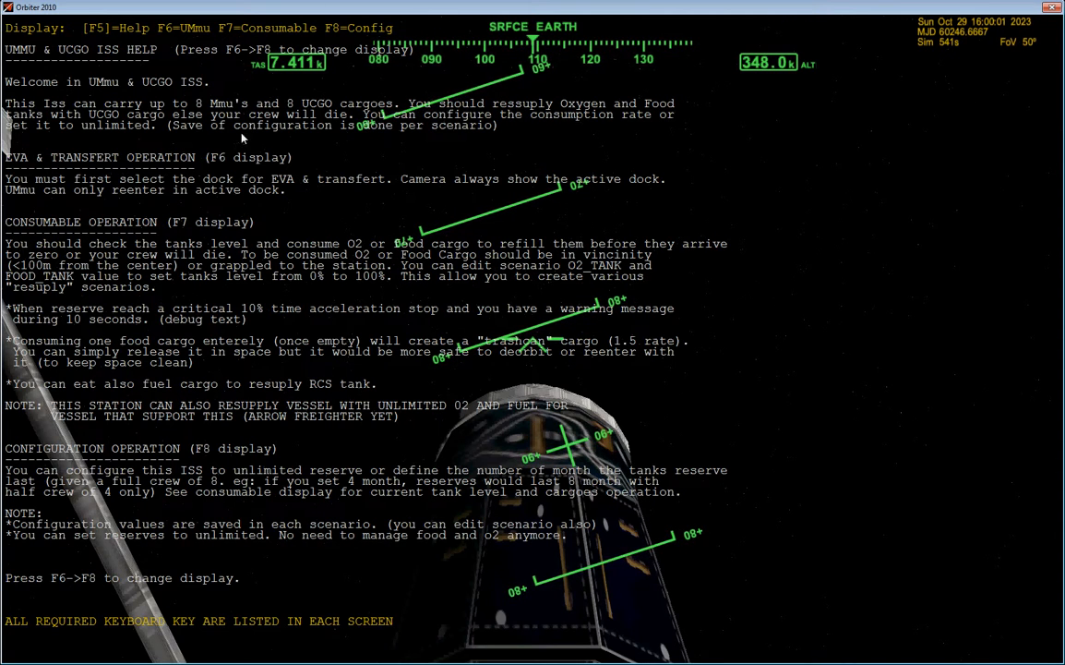
mouse_move(250, 578)
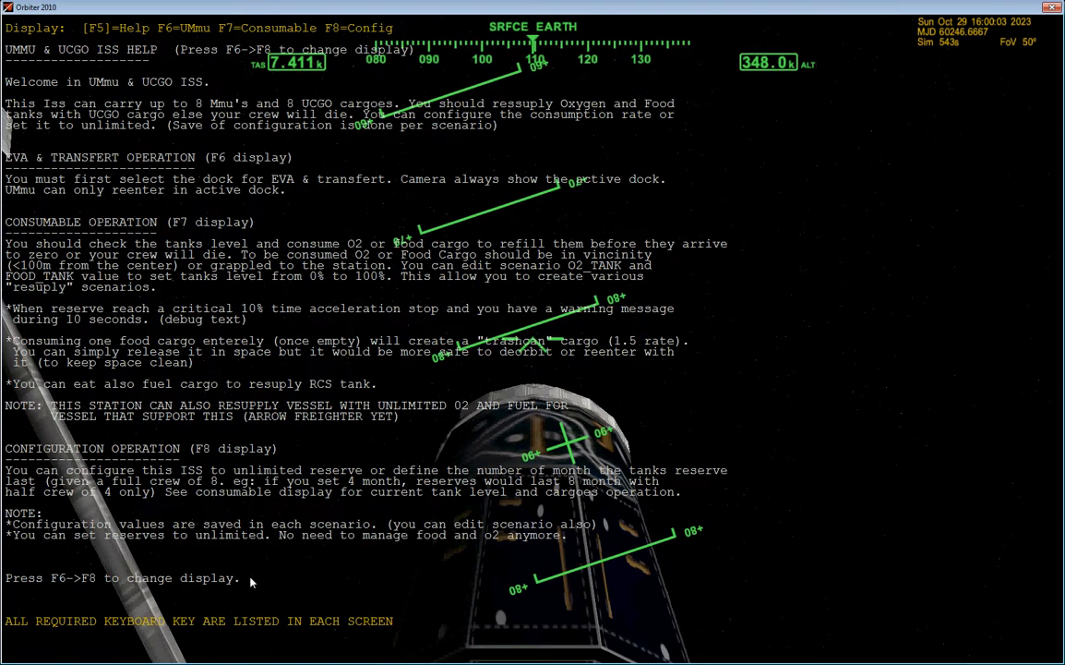
Step: Switch the ISS UMmu panel from Help to the dock and crew page
key("F6")
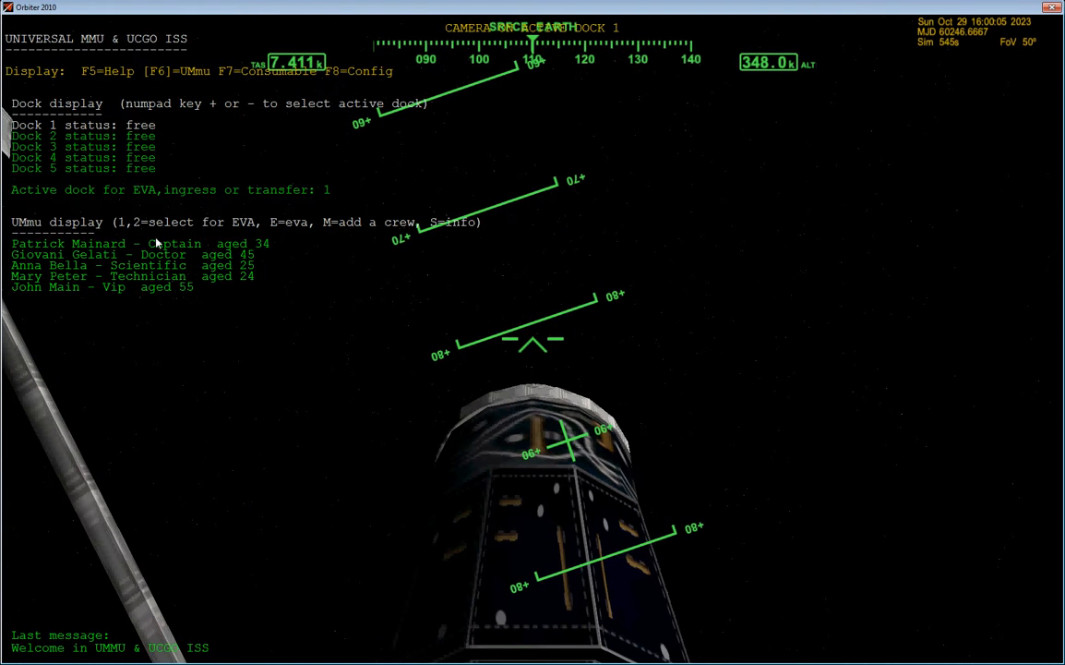
mouse_move(194, 83)
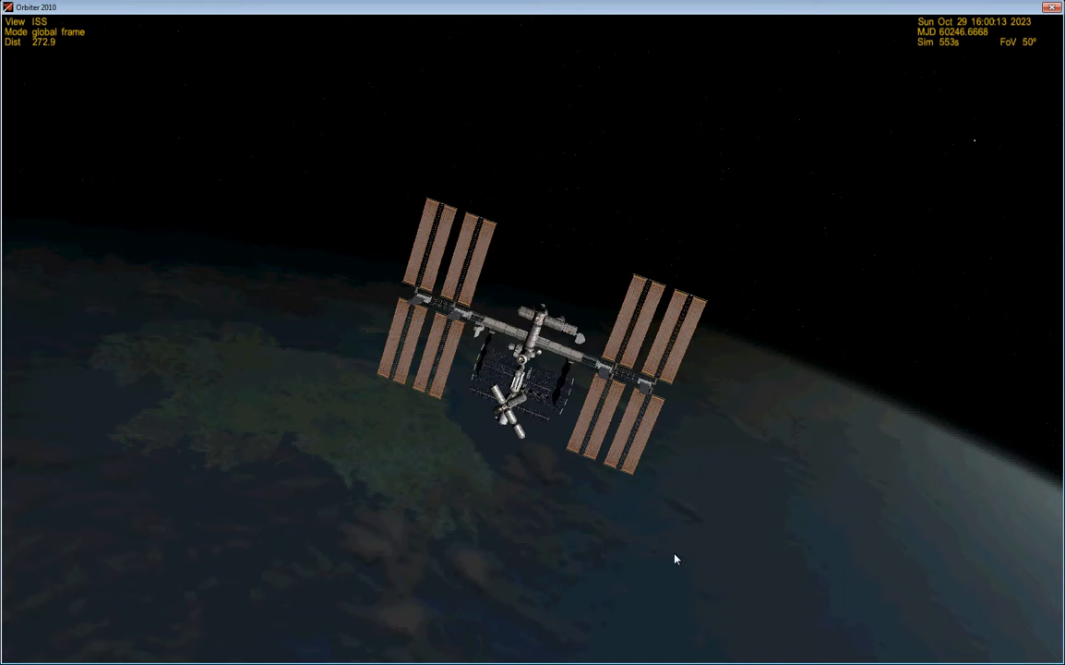
mouse_move(320, 269)
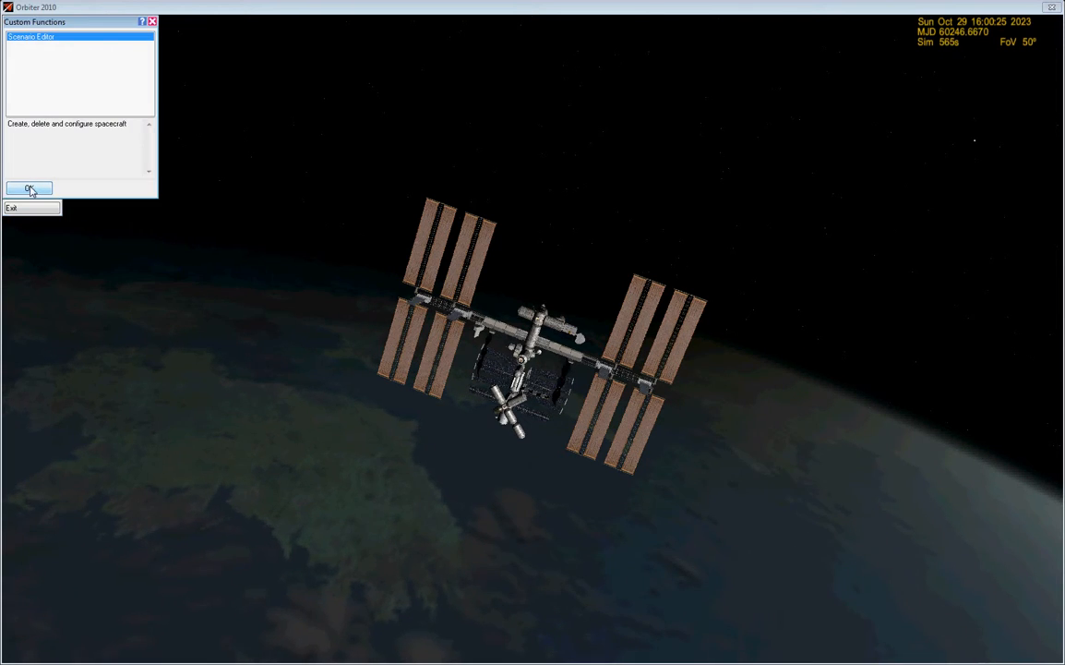
left_click(29, 188)
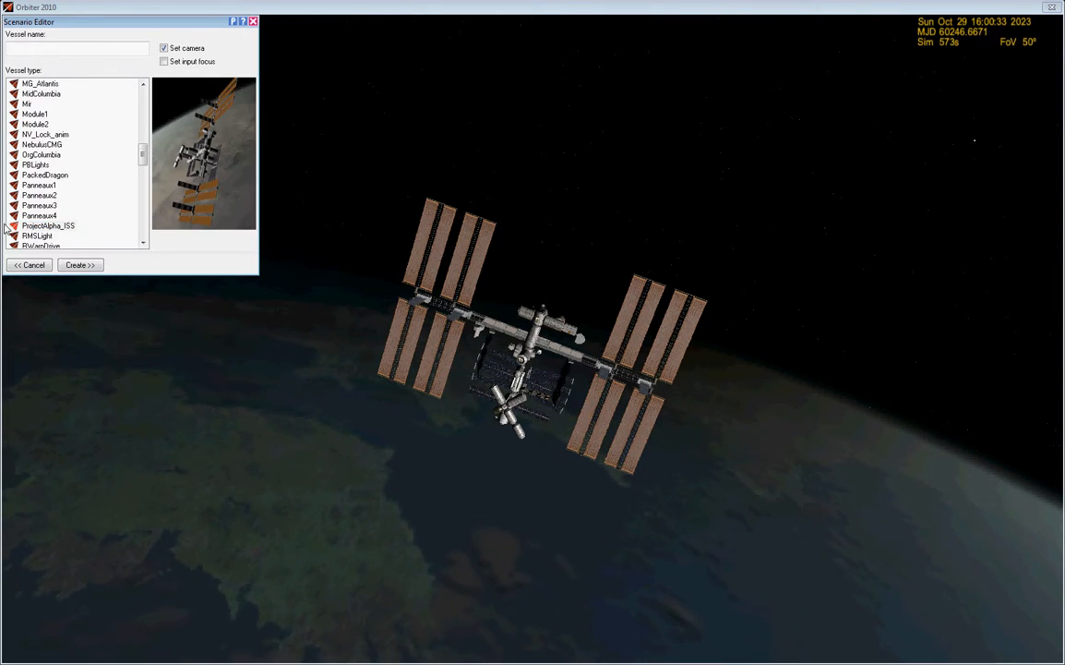
left_click(34, 265)
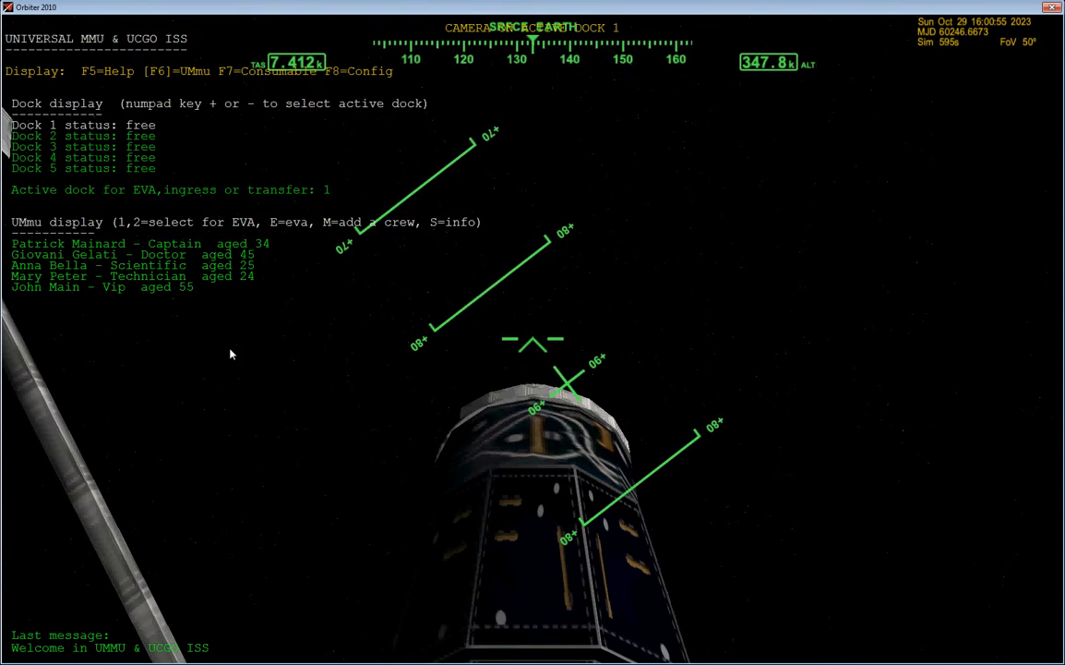
key("f7")
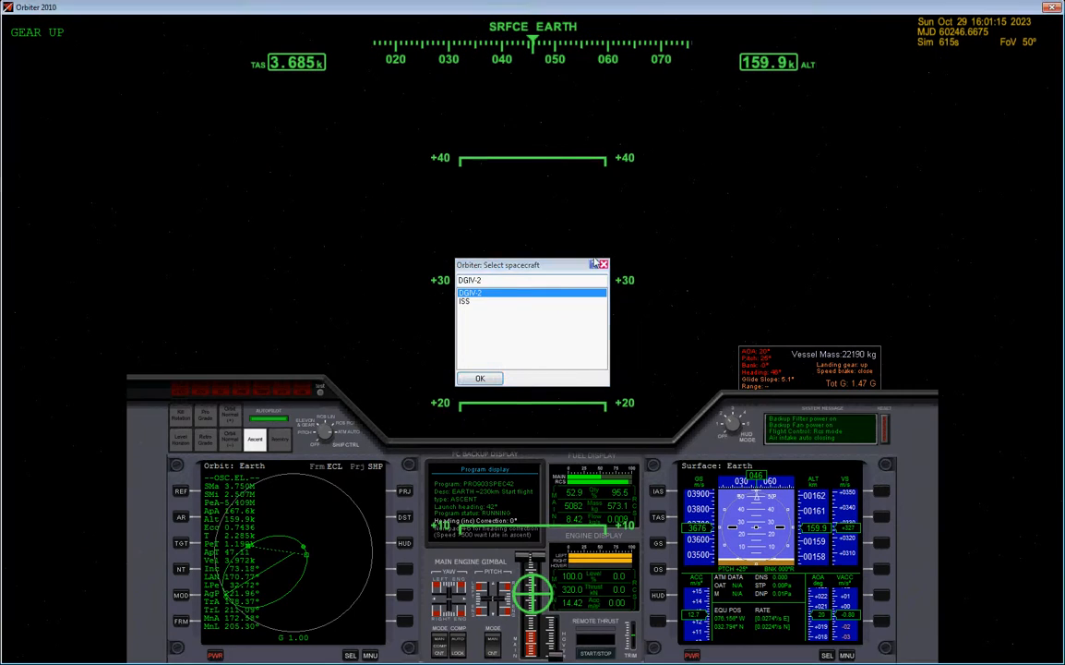
Step: Confirm the Select spacecraft dialog to take control of DGIV-2
left_click(480, 378)
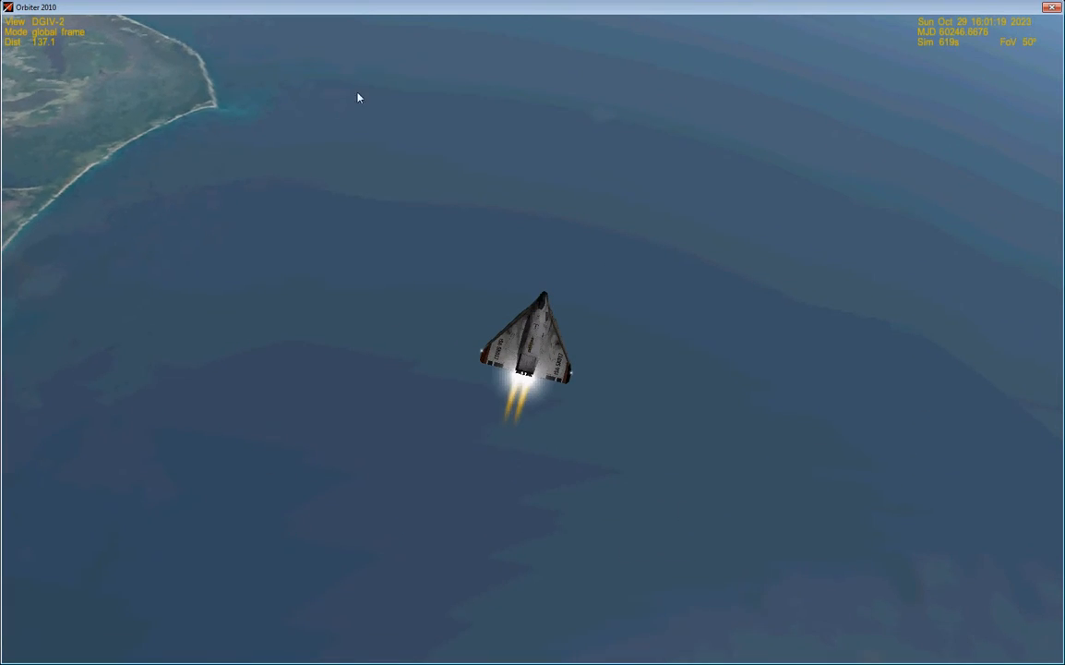
mouse_move(387, 112)
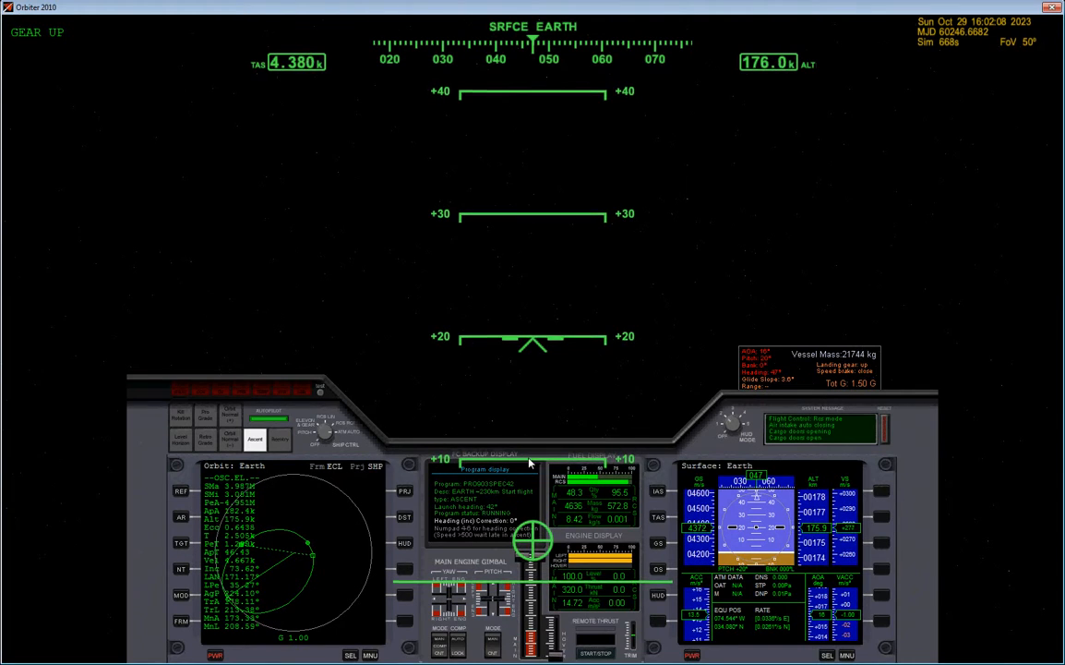
Step: Bring up Mode Select on the right MFD and show page 2 of modes
left_click(827, 655)
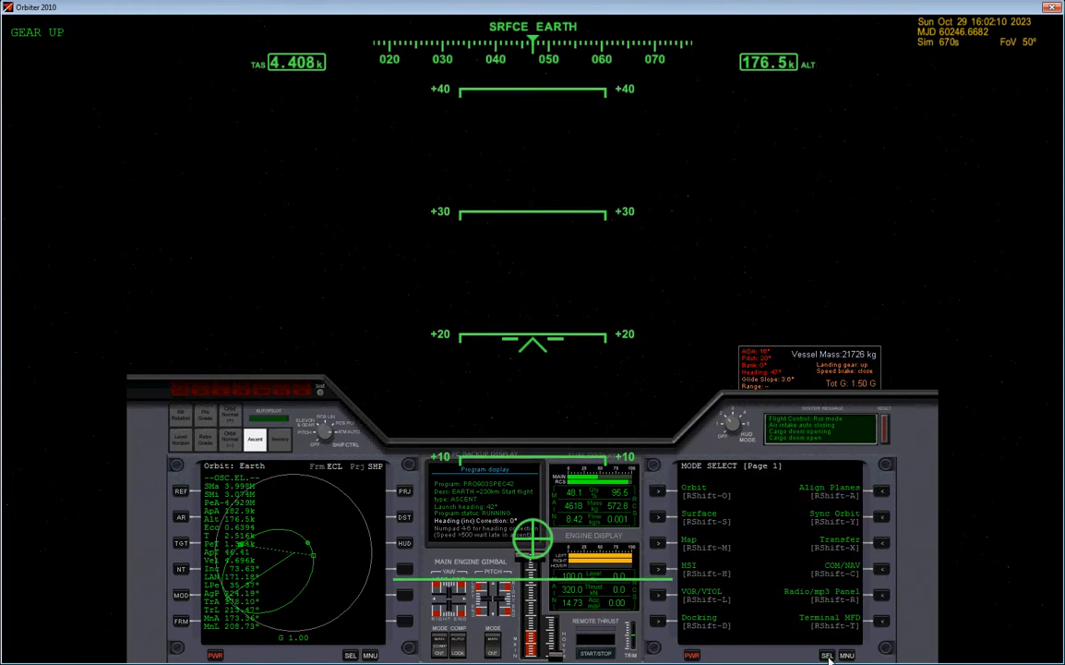
left_click(827, 655)
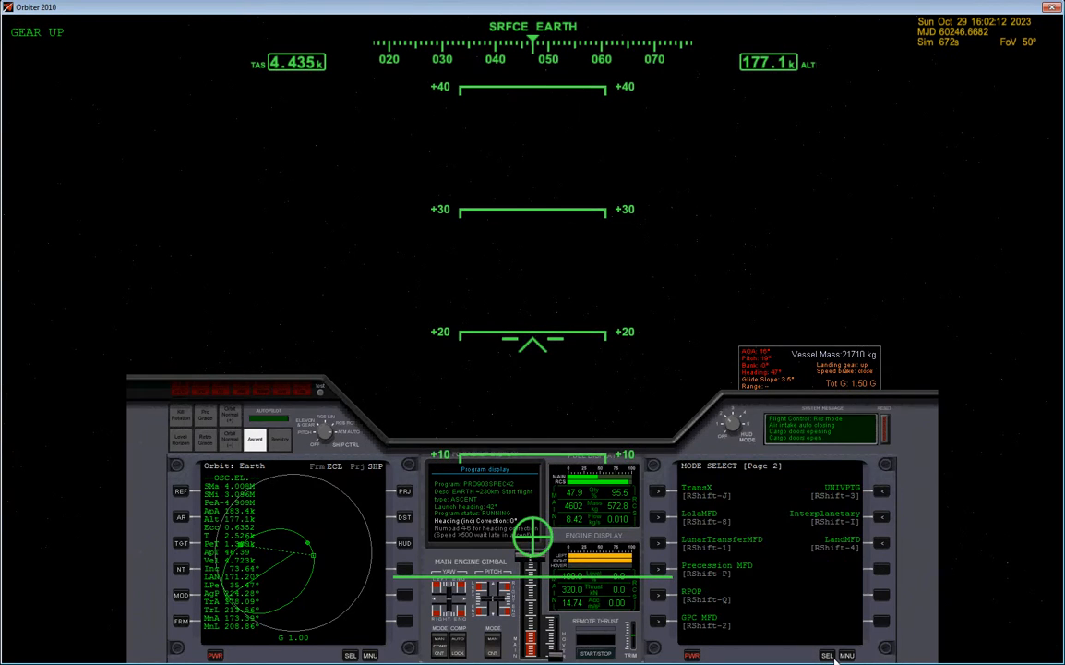